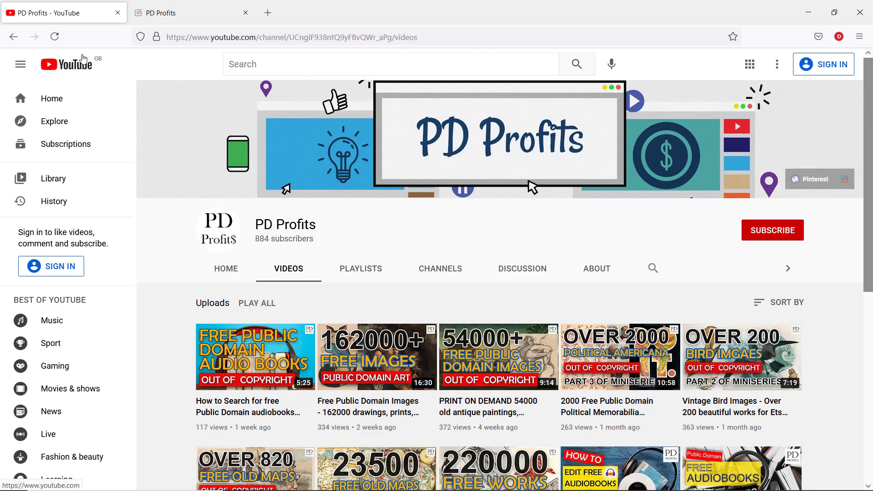
{"action": "mouse_move", "coordinate": [186, 90]}
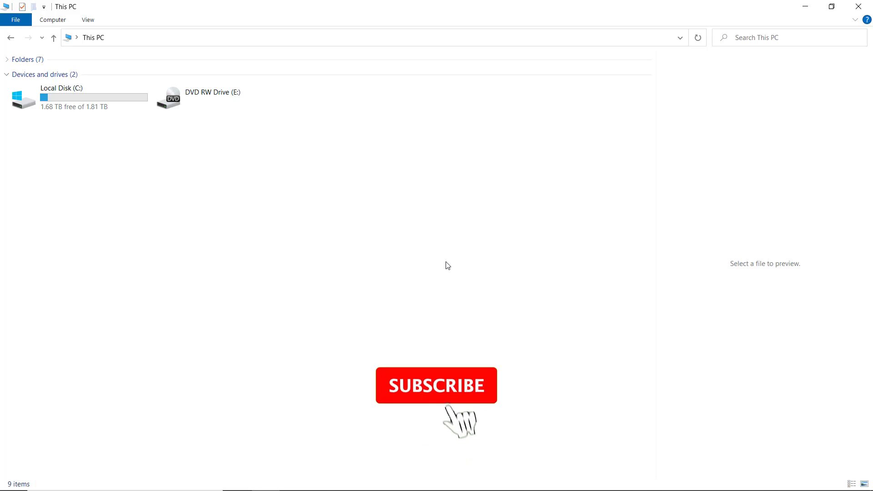
Navigate into Local Disk (C:) and its Windows folder, landing on the Fonts entry.
{"action": "left_click", "coordinate": [436, 386]}
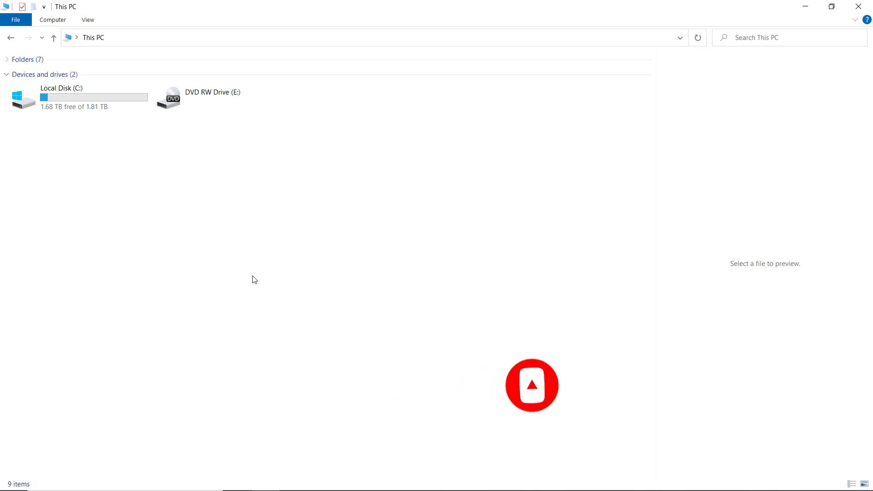
{"action": "left_click", "coordinate": [78, 97]}
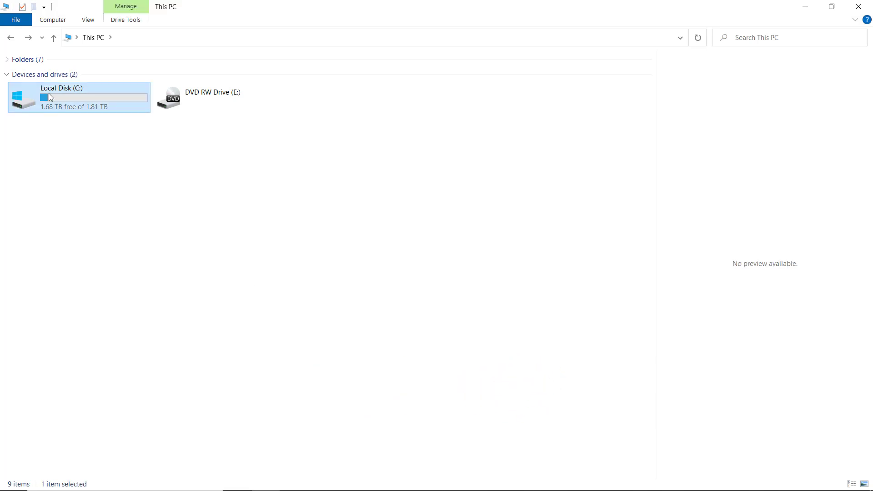
{"action": "double_click", "coordinate": [78, 98]}
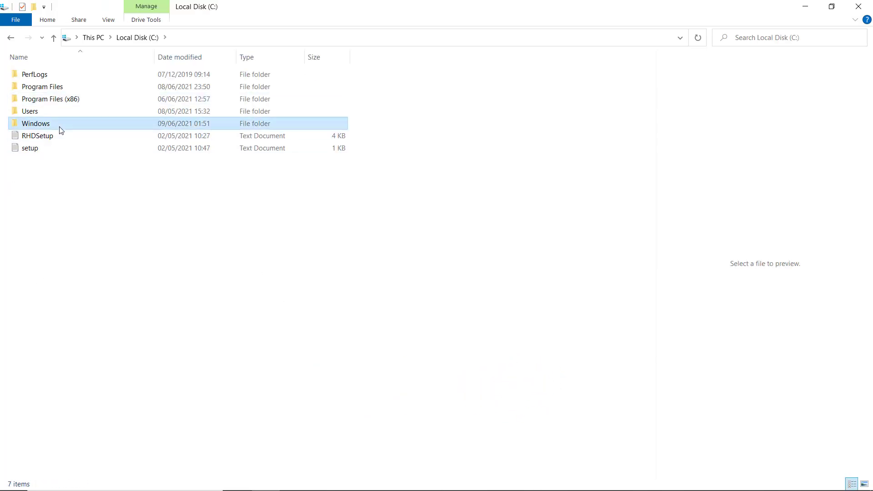
{"action": "double_click", "coordinate": [35, 123]}
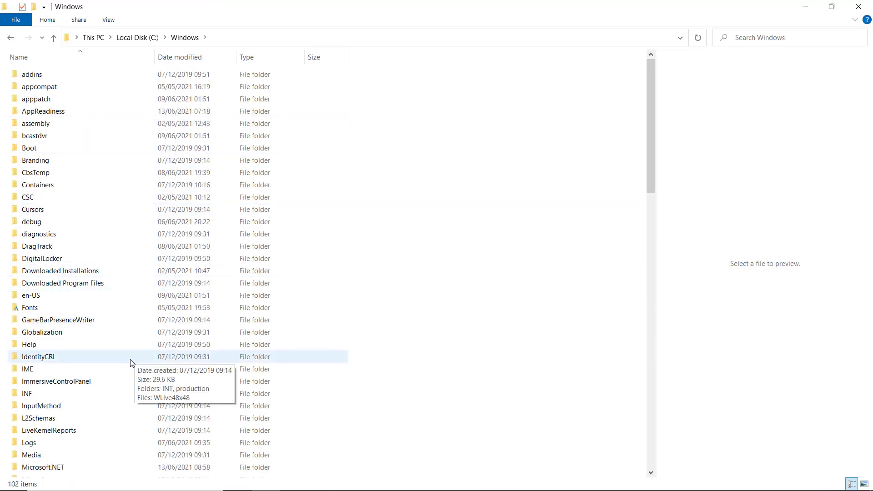
{"action": "left_click", "coordinate": [30, 307]}
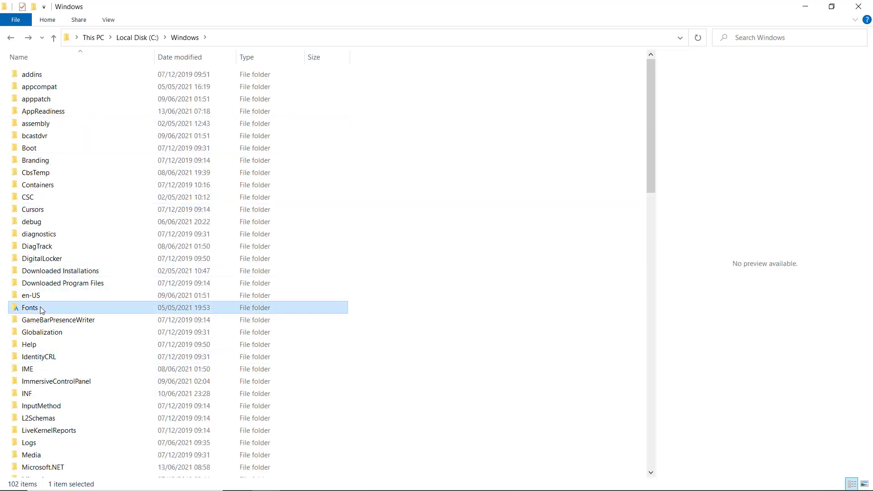
Enter the Fonts folder and view the Charlton family's seven styles, Bold through Thin Italic.
{"action": "double_click", "coordinate": [30, 308]}
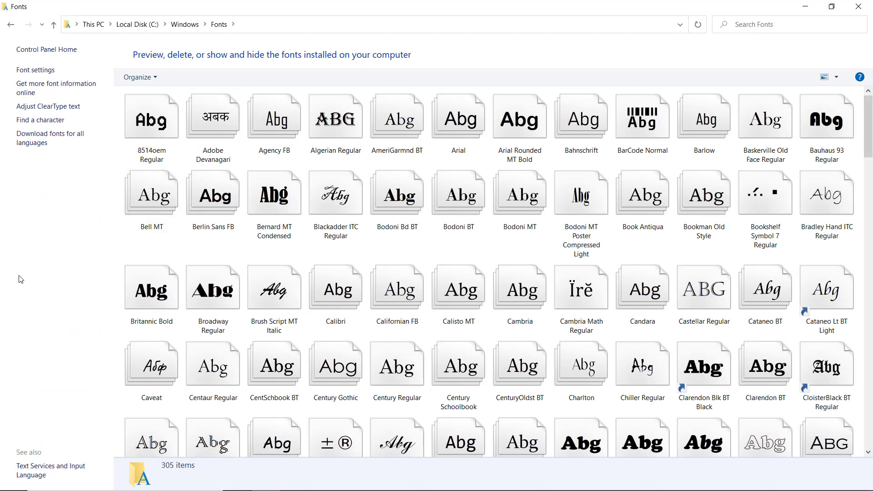
{"action": "left_click", "coordinate": [581, 365]}
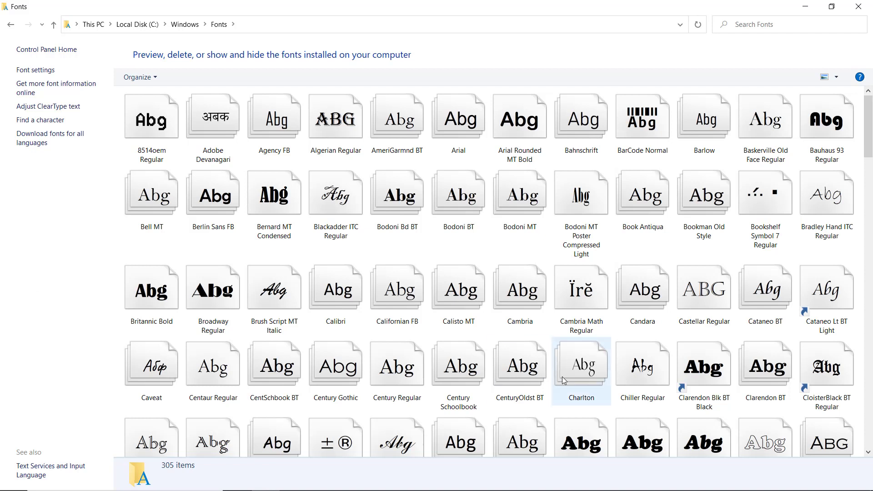
{"action": "mouse_move", "coordinate": [569, 378]}
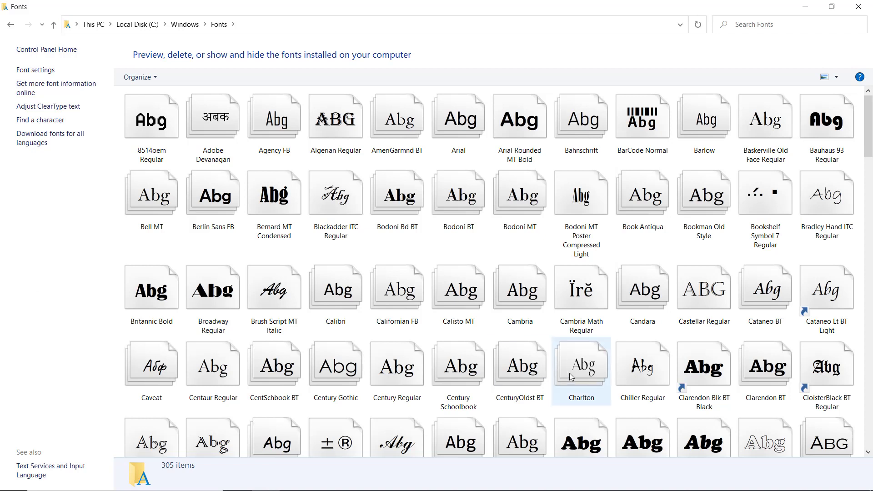
{"action": "double_click", "coordinate": [581, 365]}
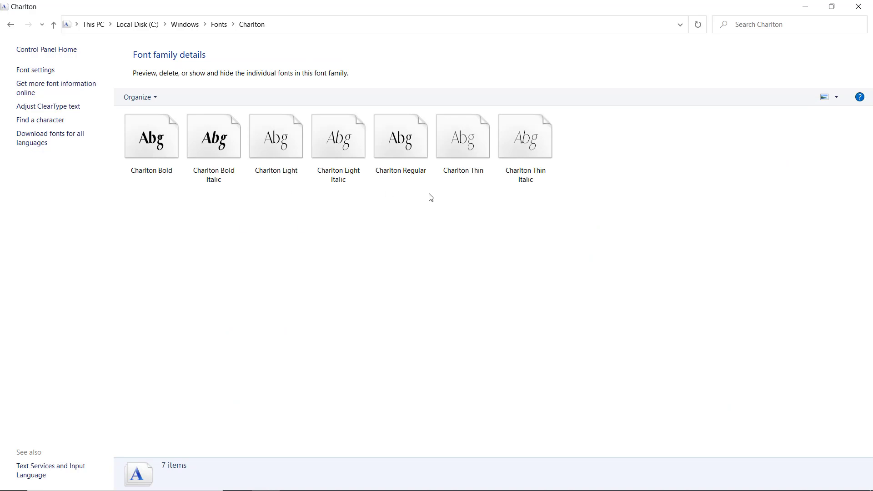
{"action": "mouse_move", "coordinate": [2, 11]}
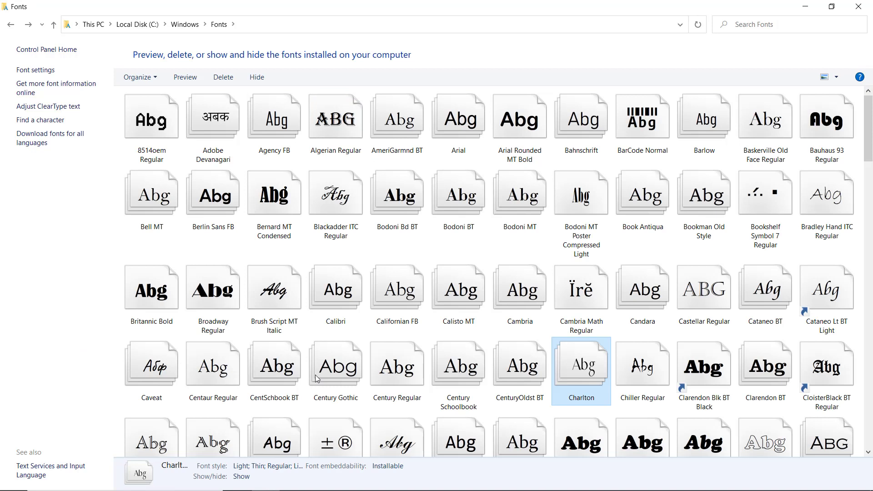
{"action": "mouse_move", "coordinate": [576, 388]}
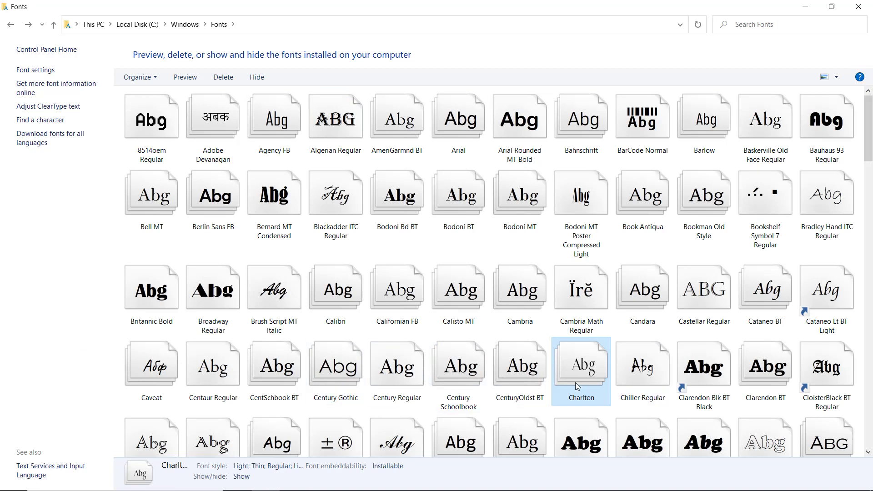
Back in the Fonts folder, select Charlton to show its Light, Thin and Regular style details.
{"action": "left_click", "coordinate": [641, 365]}
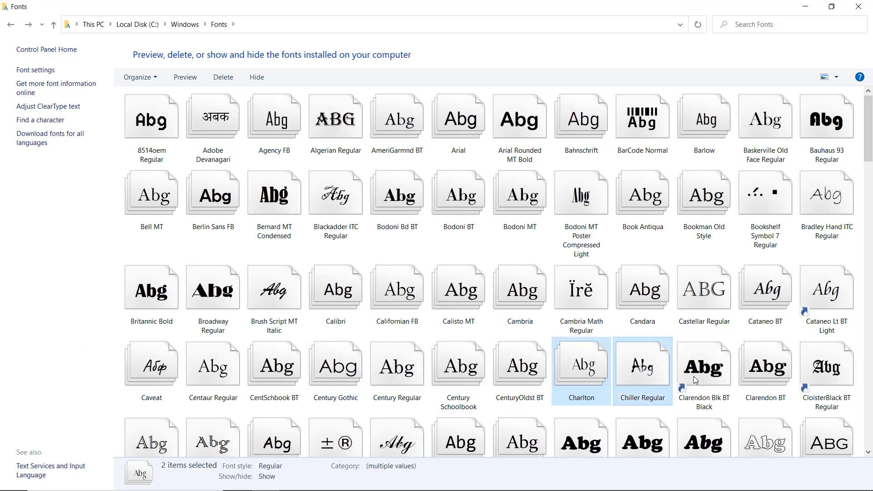
{"action": "left_click", "coordinate": [765, 366]}
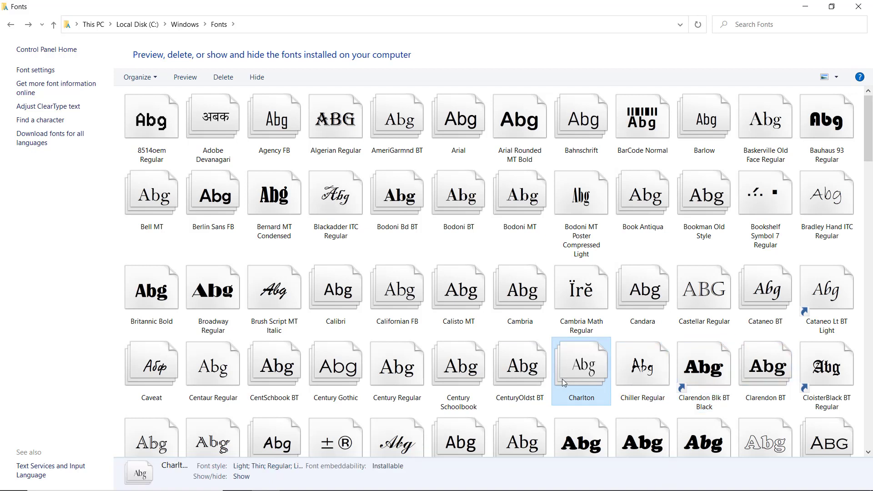
{"action": "mouse_move", "coordinate": [106, 344]}
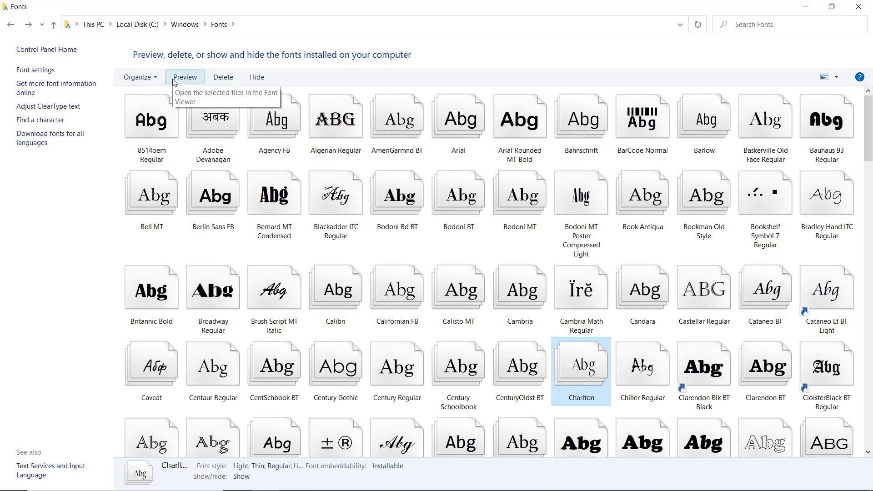
{"action": "mouse_move", "coordinate": [204, 80]}
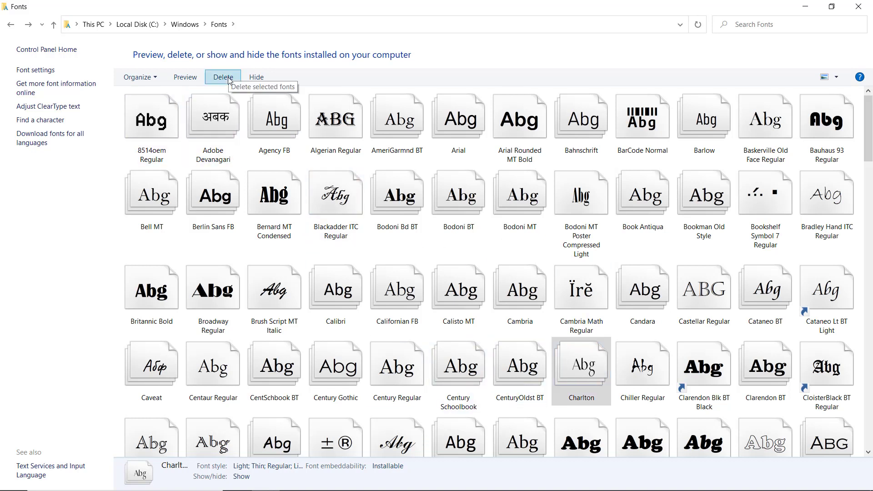
Permanently delete Charlton's seven fonts, leaving 304 items in the Fonts folder.
{"action": "left_click", "coordinate": [222, 76]}
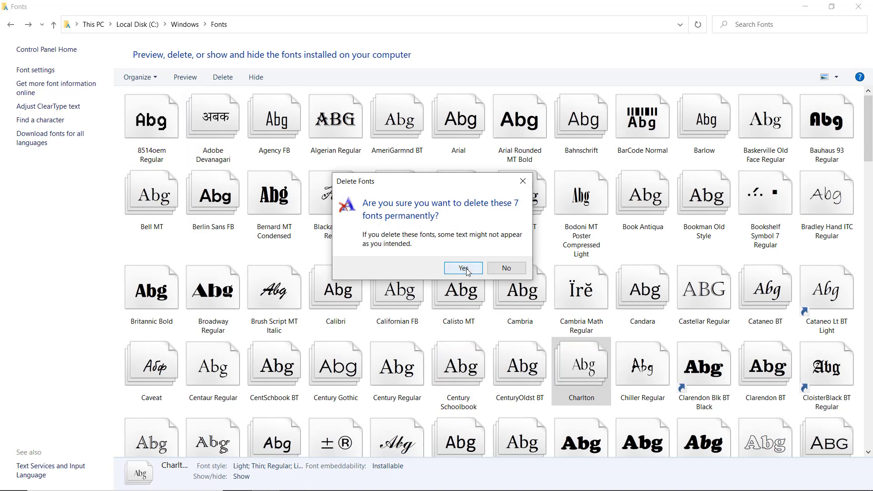
{"action": "left_click", "coordinate": [462, 267]}
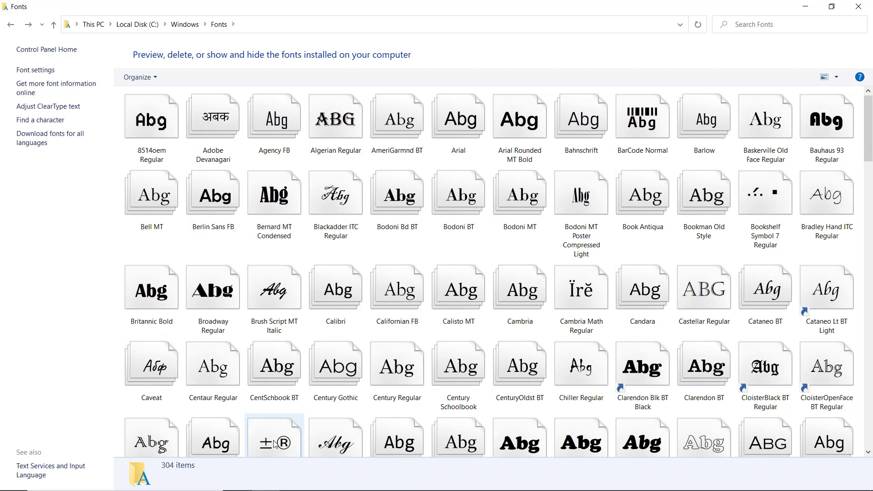
{"action": "mouse_move", "coordinate": [257, 452]}
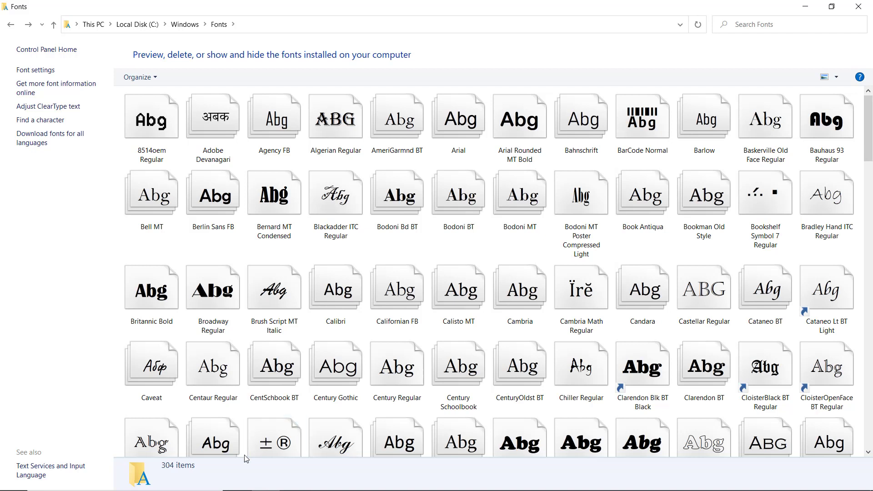
{"action": "left_click", "coordinate": [519, 365]}
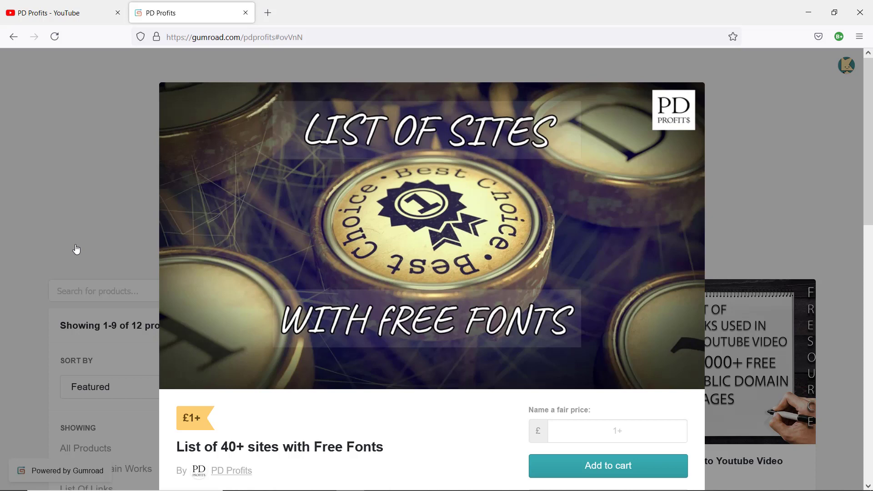
{"action": "mouse_move", "coordinate": [60, 275]}
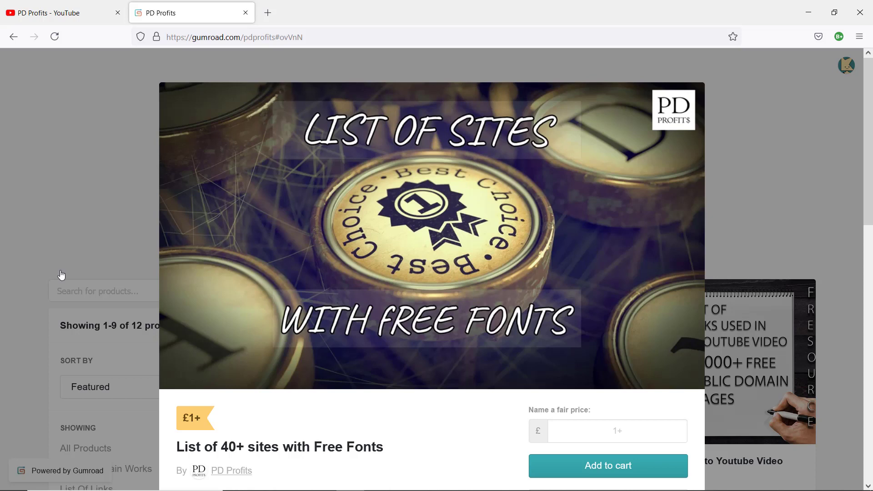